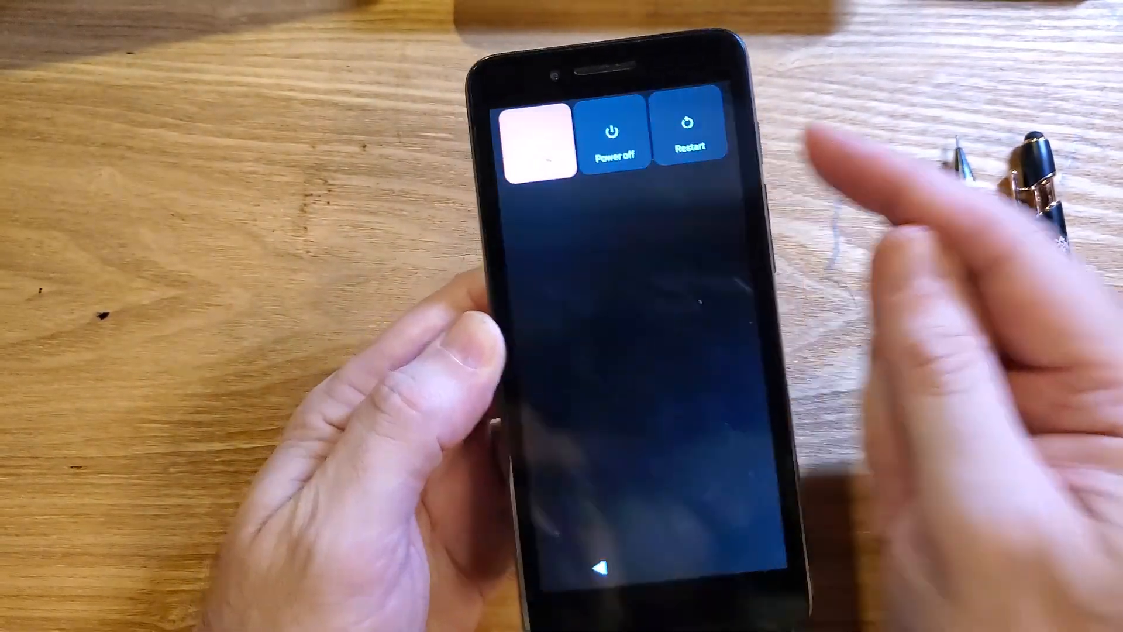
Step: Choose Power off from the power menu so the phone shuts down
click(614, 136)
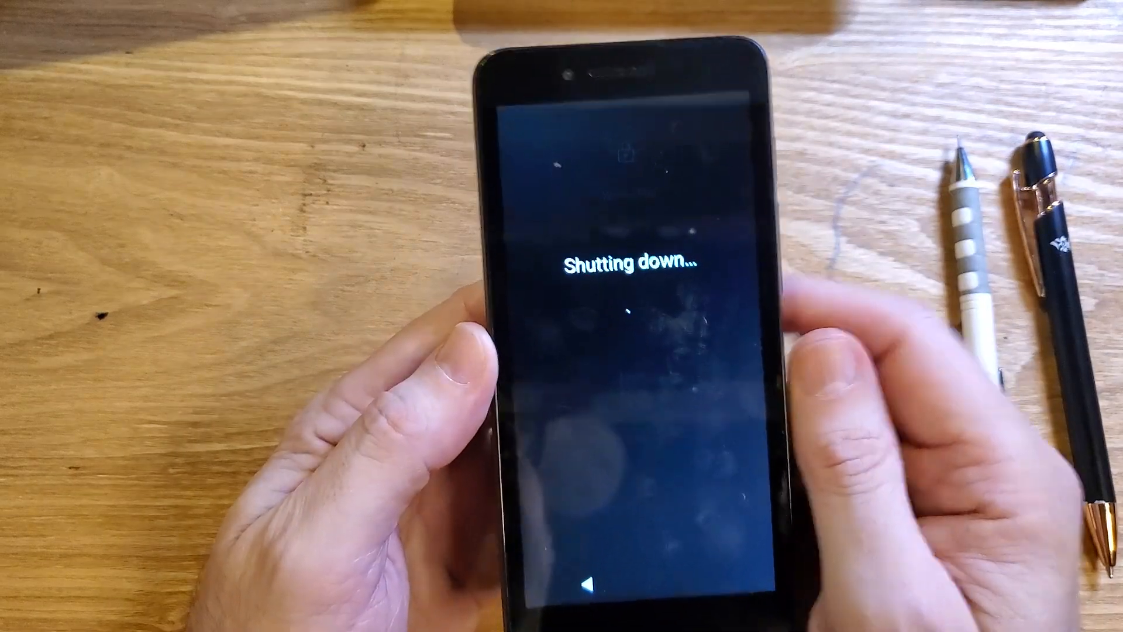